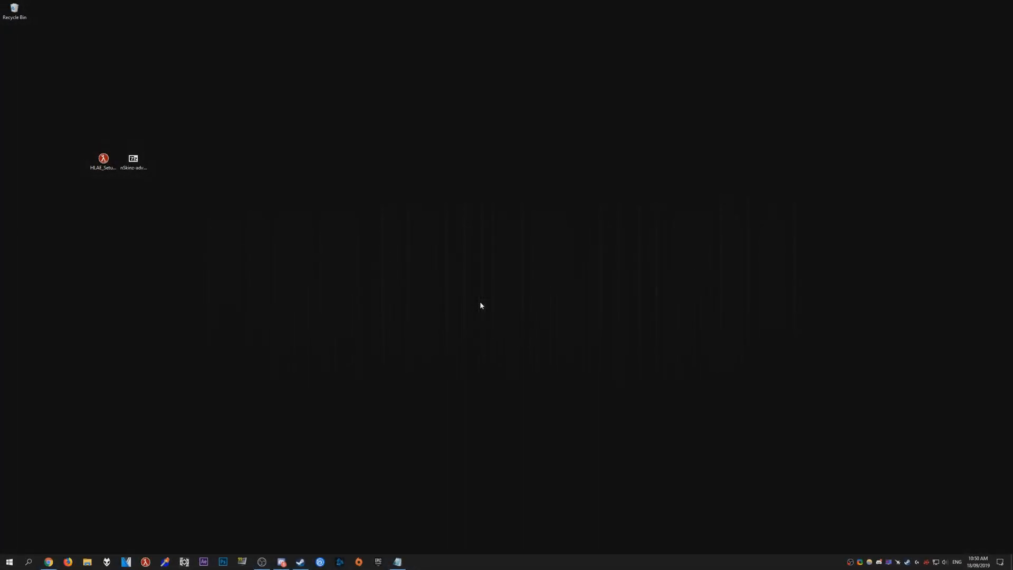
# Bring the browser with the advancedfx.org HLAE download page to the front.
pyautogui.click(48, 561)
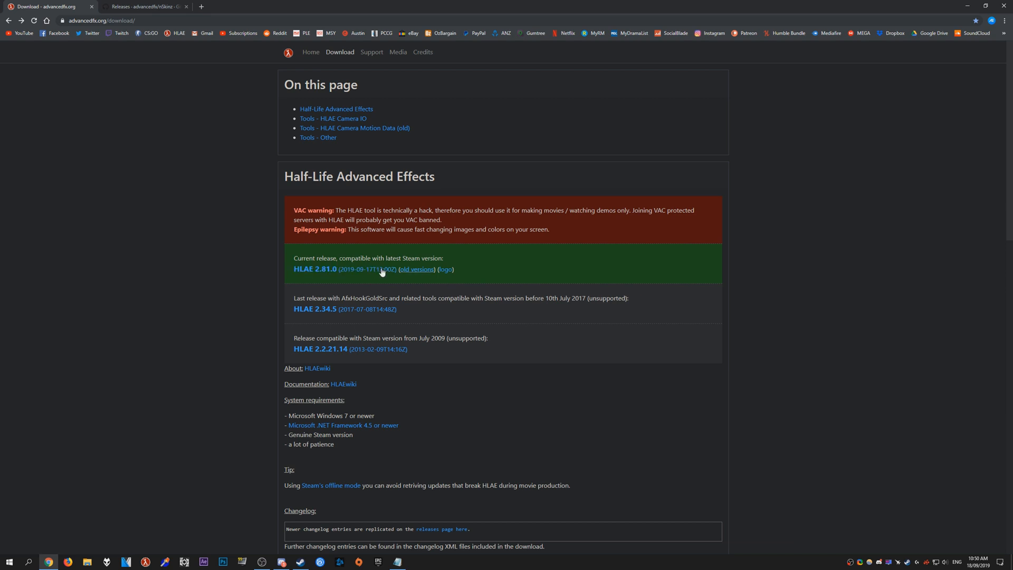
# View the HLAE 2.81.0 GitHub release with HLAE_Setup.exe, then the nSkinz-advancedfx v0.1.3 releases page.
pyautogui.click(315, 269)
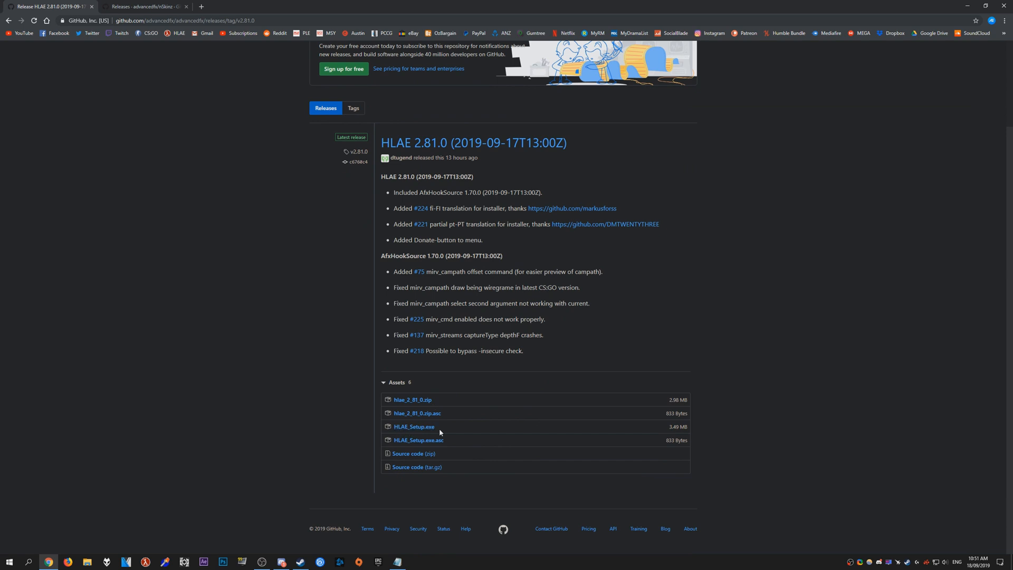
pyautogui.moveTo(293, 426)
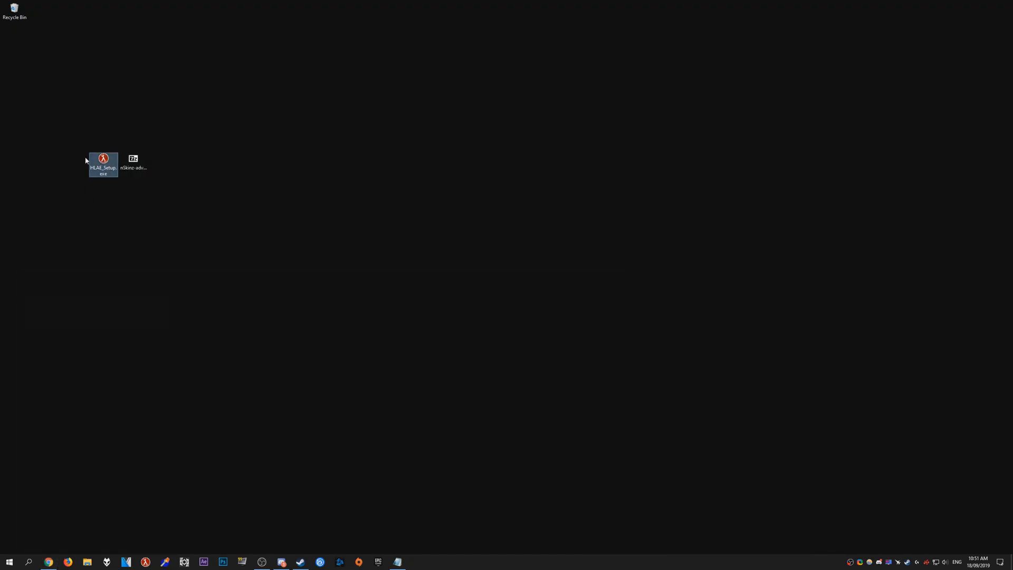
pyautogui.click(118, 139)
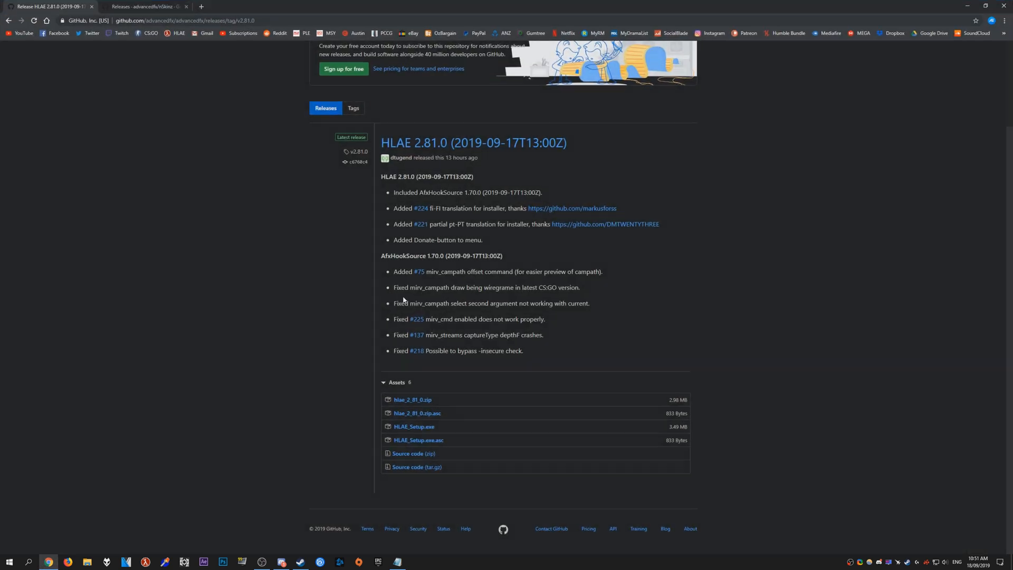
pyautogui.click(147, 7)
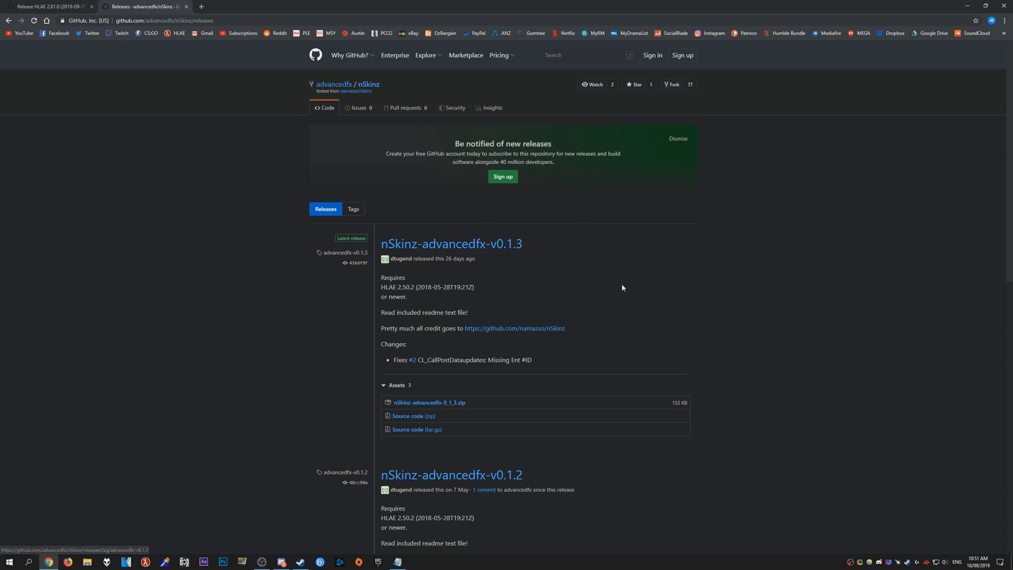
pyautogui.moveTo(477, 407)
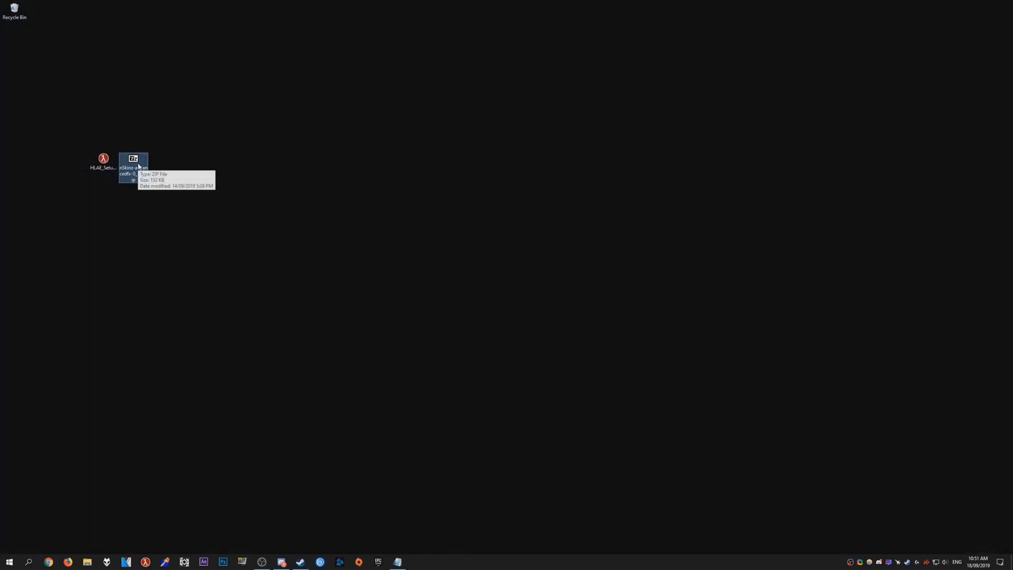
pyautogui.doubleClick(134, 158)
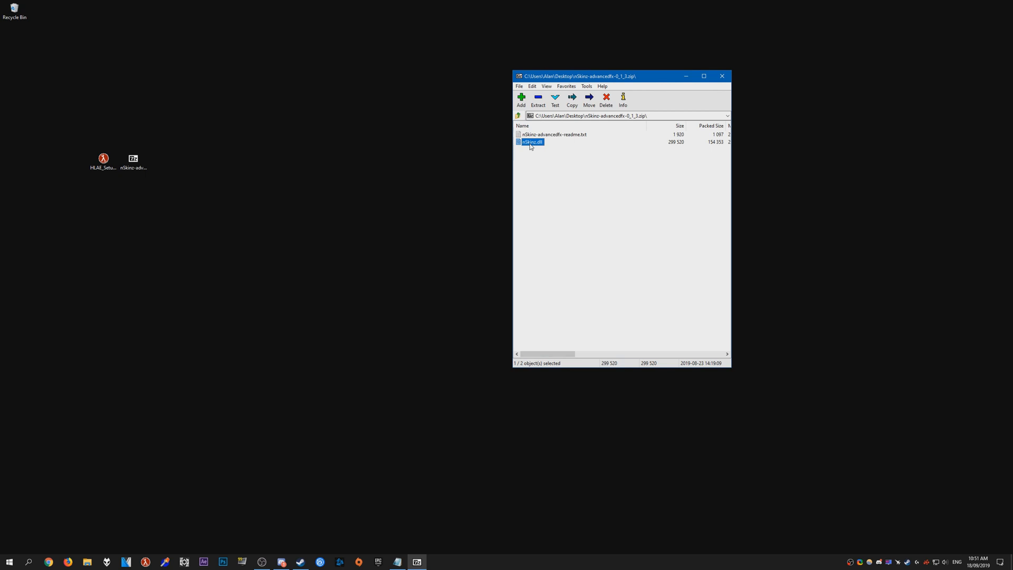
pyautogui.moveTo(546, 147)
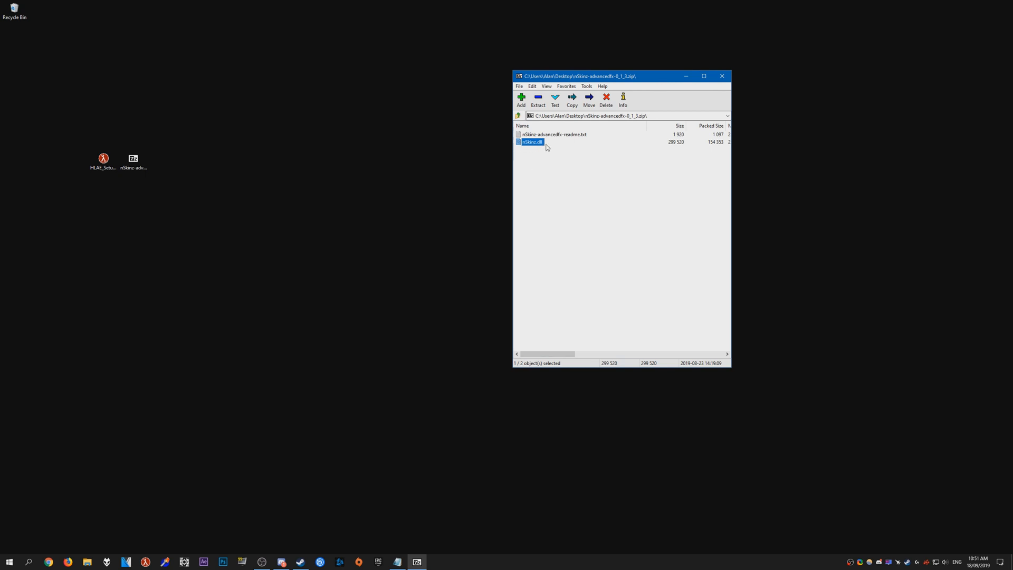
pyautogui.moveTo(635, 161)
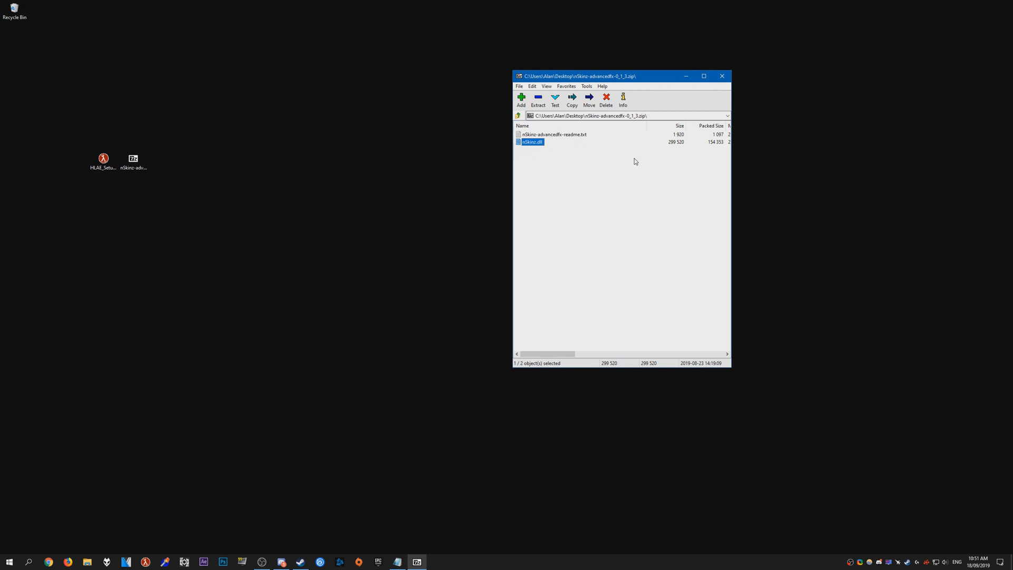
pyautogui.click(722, 76)
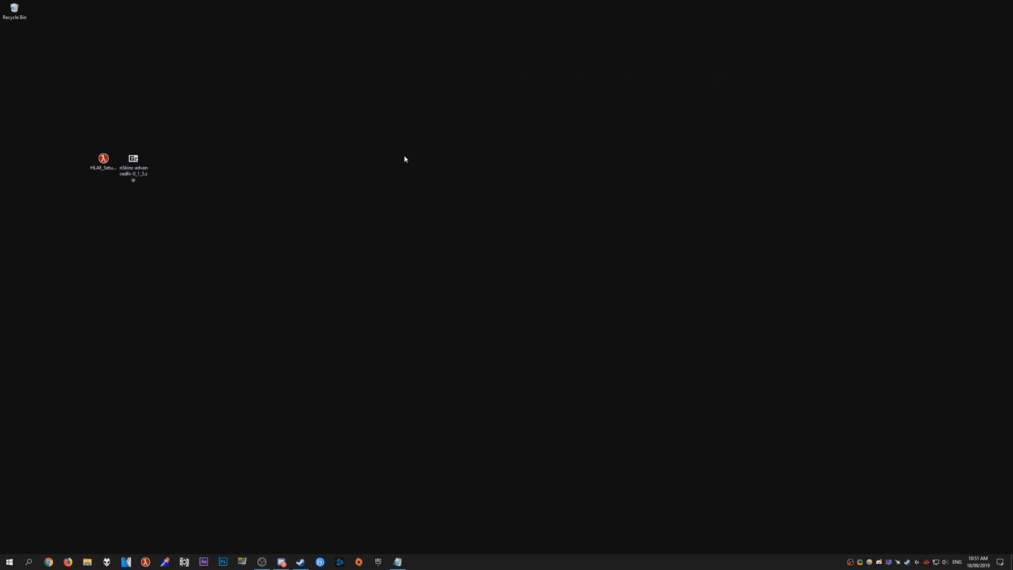
# Launch CS:GO from HLAE with the movie-making config parent folder left unchecked.
pyautogui.doubleClick(101, 158)
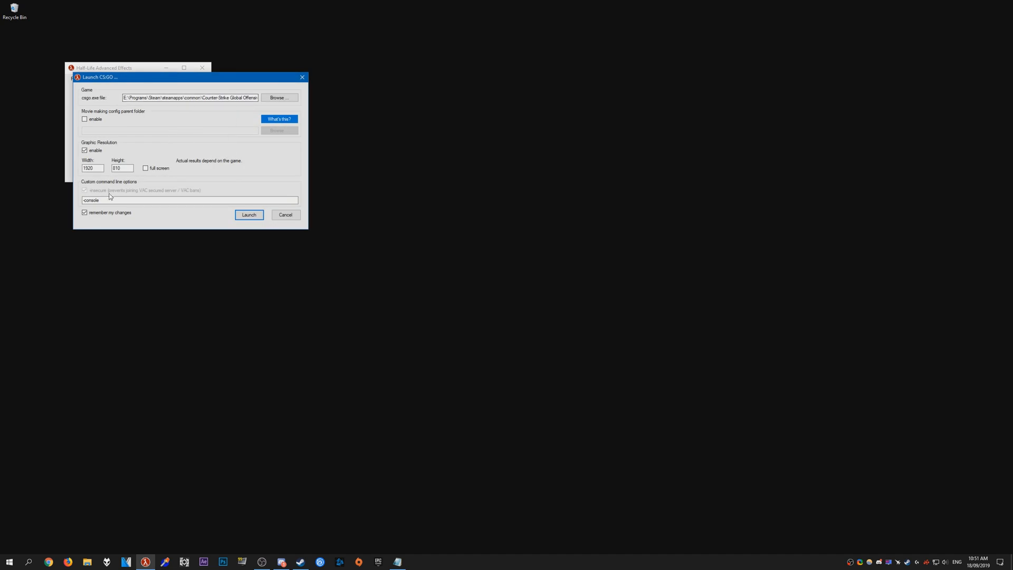
pyautogui.click(85, 118)
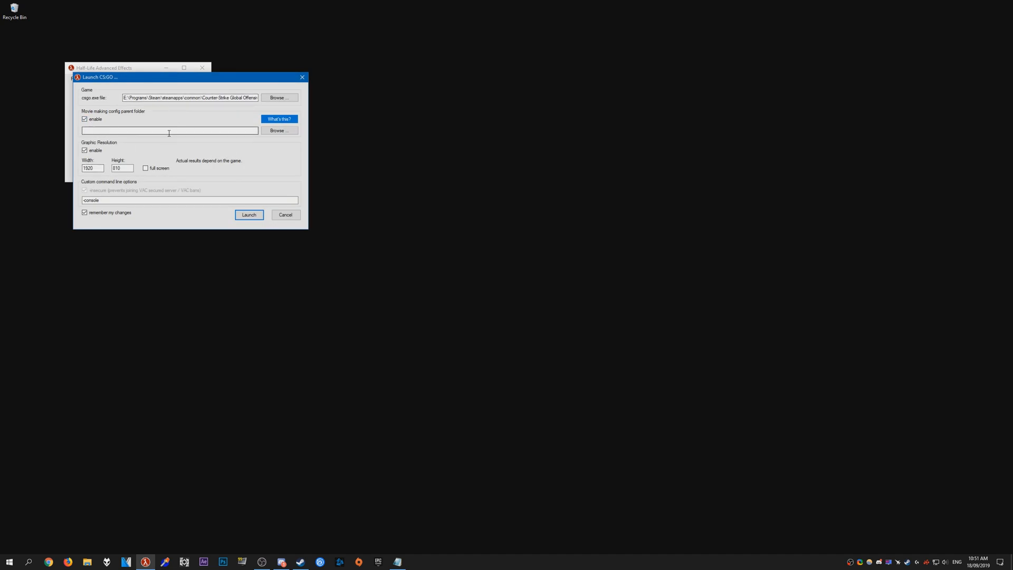
pyautogui.moveTo(194, 137)
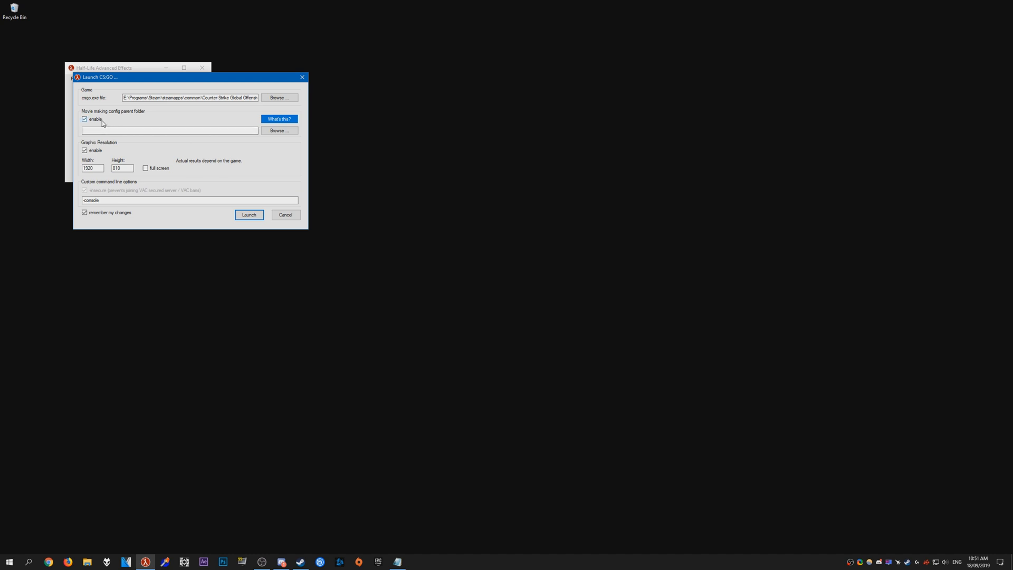
pyautogui.click(85, 119)
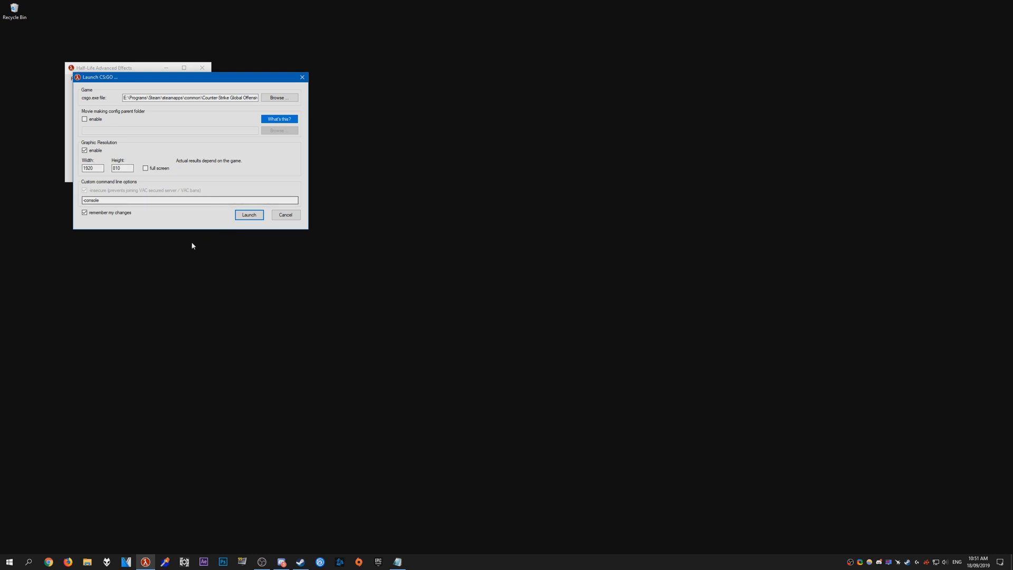
pyautogui.moveTo(114, 228)
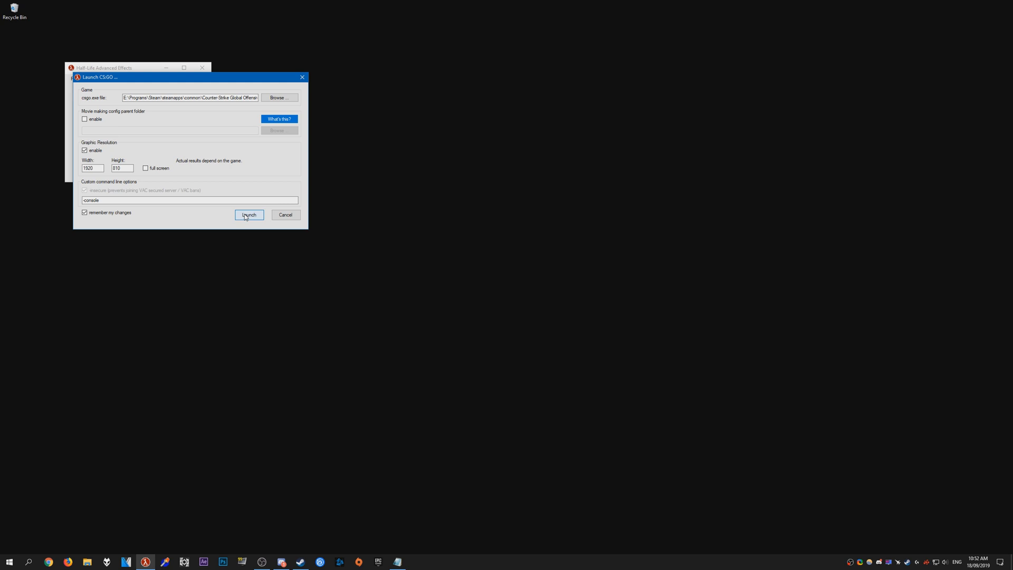
pyautogui.click(249, 215)
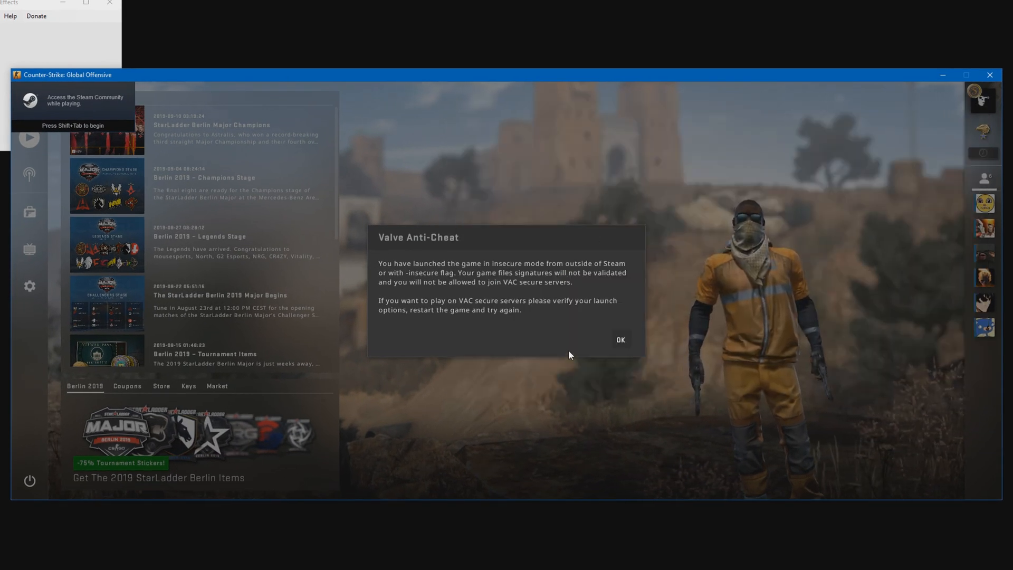
# Dismiss the insecure-mode notice and run mirv_loadlibrary "C:\Path\To\nSkinz.dll" in the console.
pyautogui.click(621, 340)
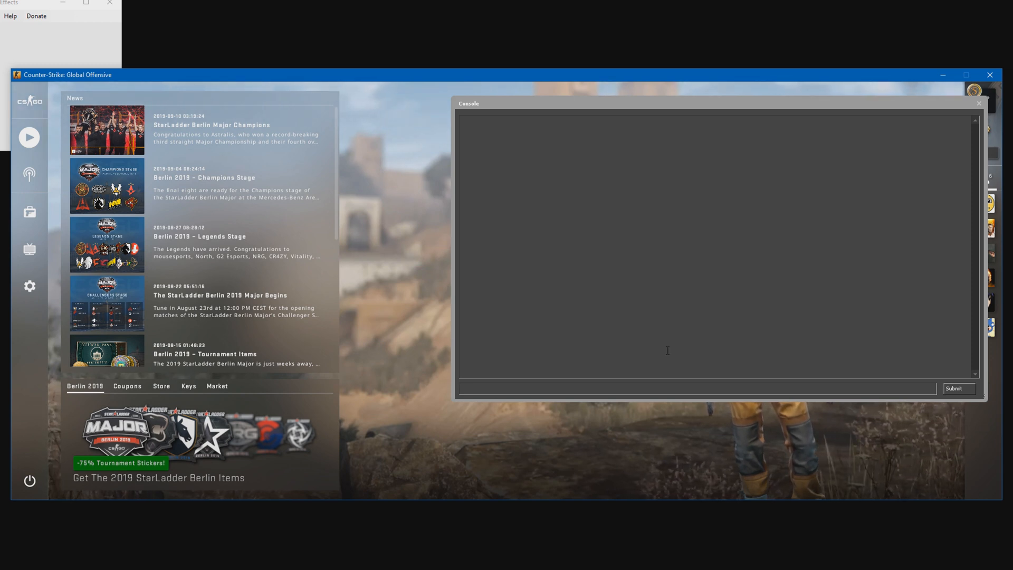
pyautogui.write('mirv_loadlibrary "C:\\Path\\To\\nSkinz.dll"')
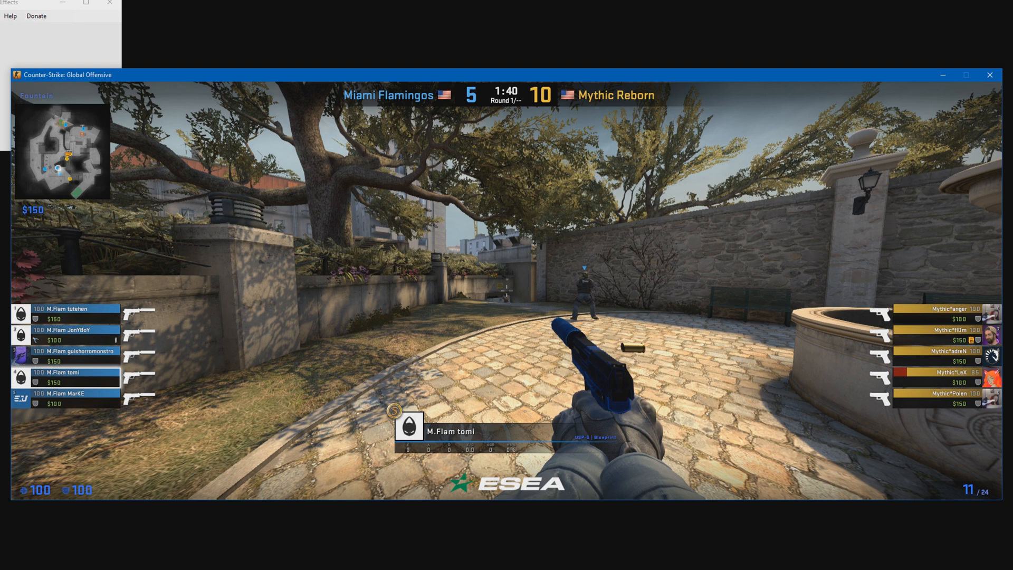
# Run mirv_listentities isPlayer=1 in the console and select the spectated player's xuid.
pyautogui.press('`')
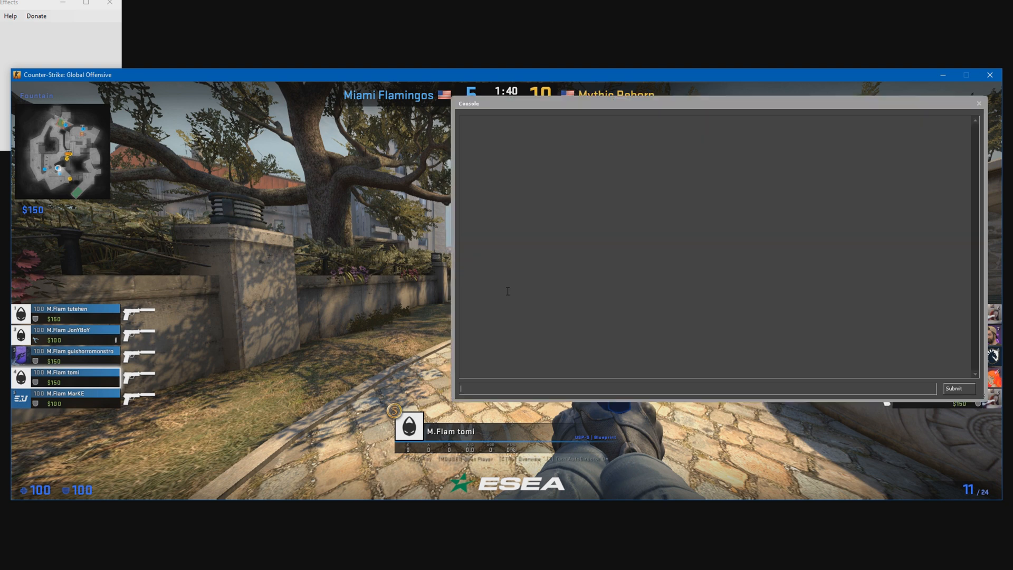
pyautogui.moveTo(285, 428)
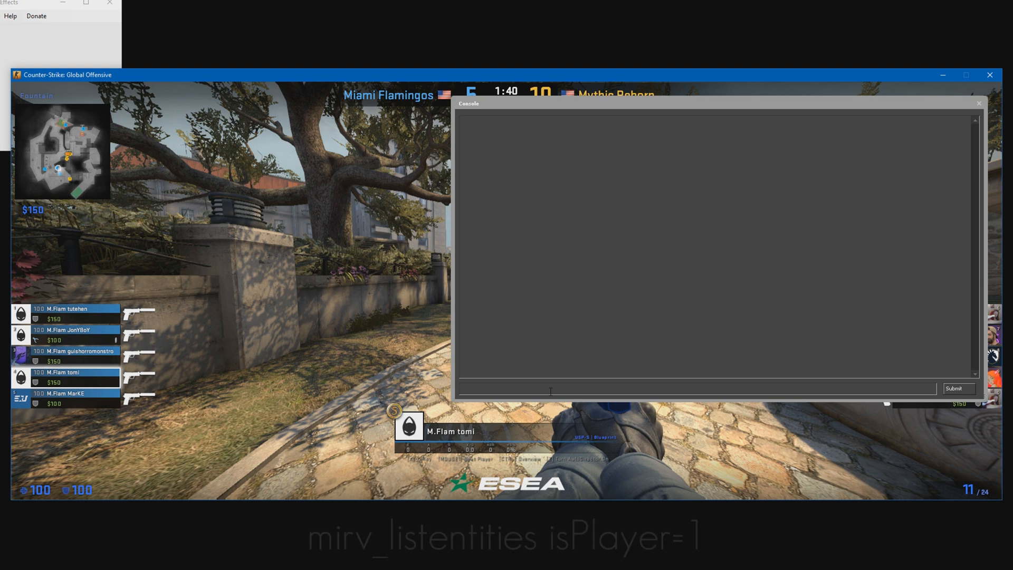
pyautogui.write('mirv_listentities isPlayer=1')
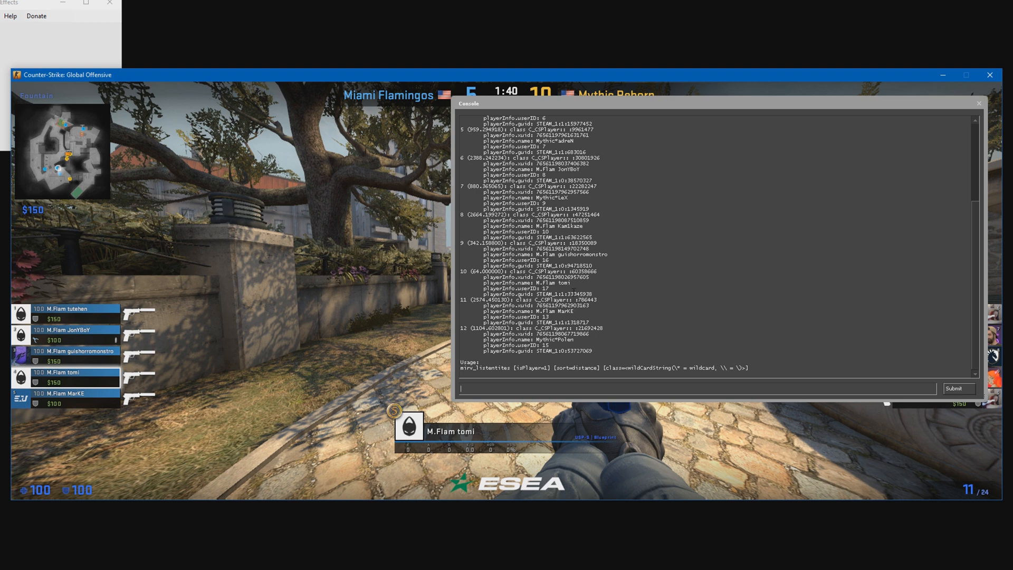
pyautogui.doubleClick(545, 278)
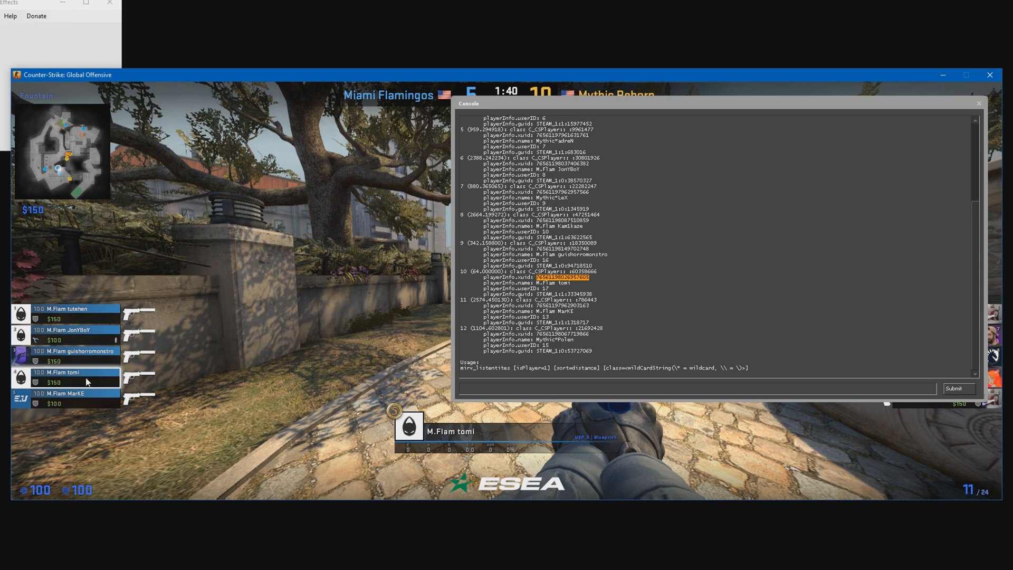
pyautogui.moveTo(671, 295)
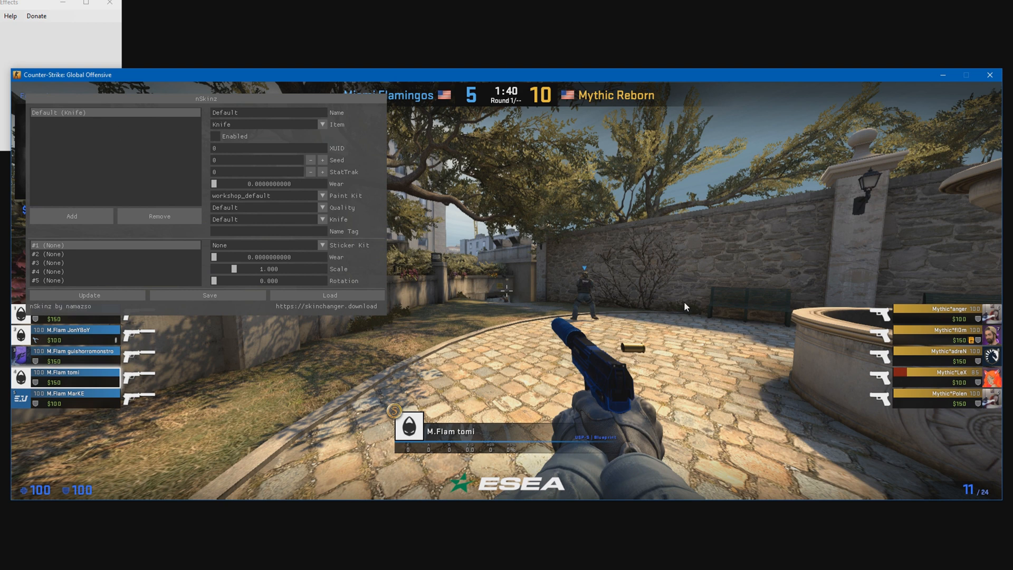
pyautogui.moveTo(512, 321)
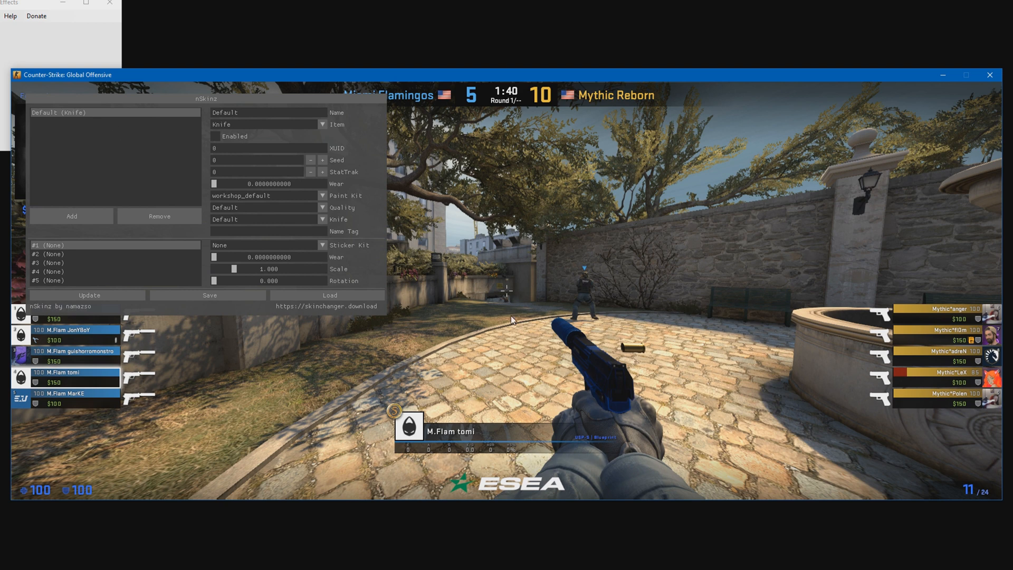
pyautogui.moveTo(539, 101)
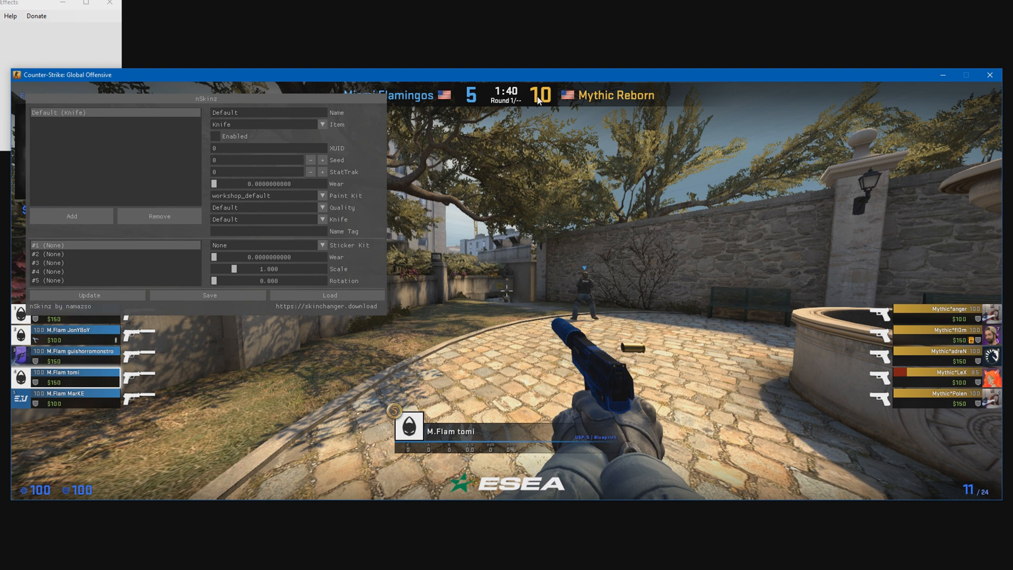
pyautogui.moveTo(346, 154)
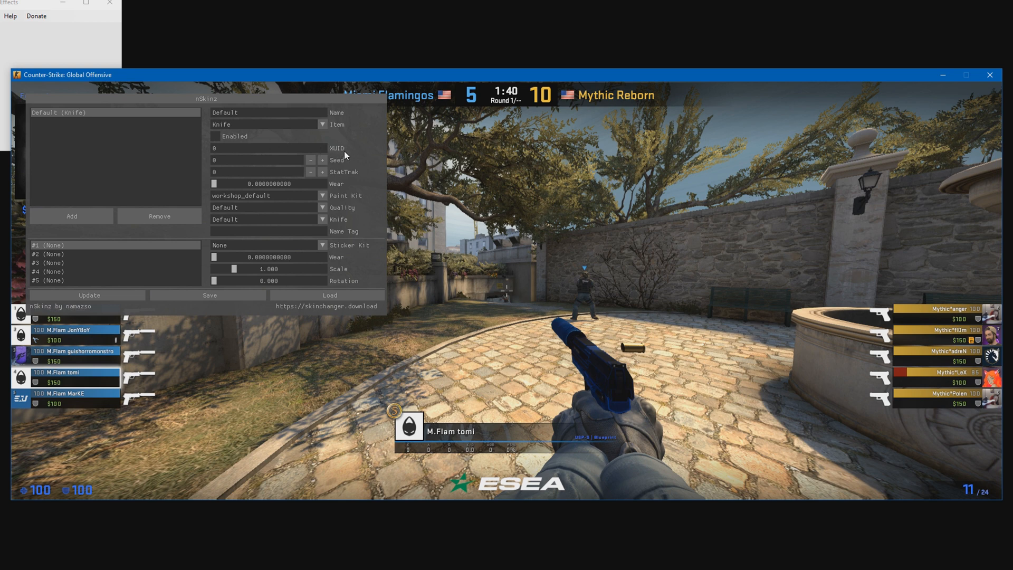
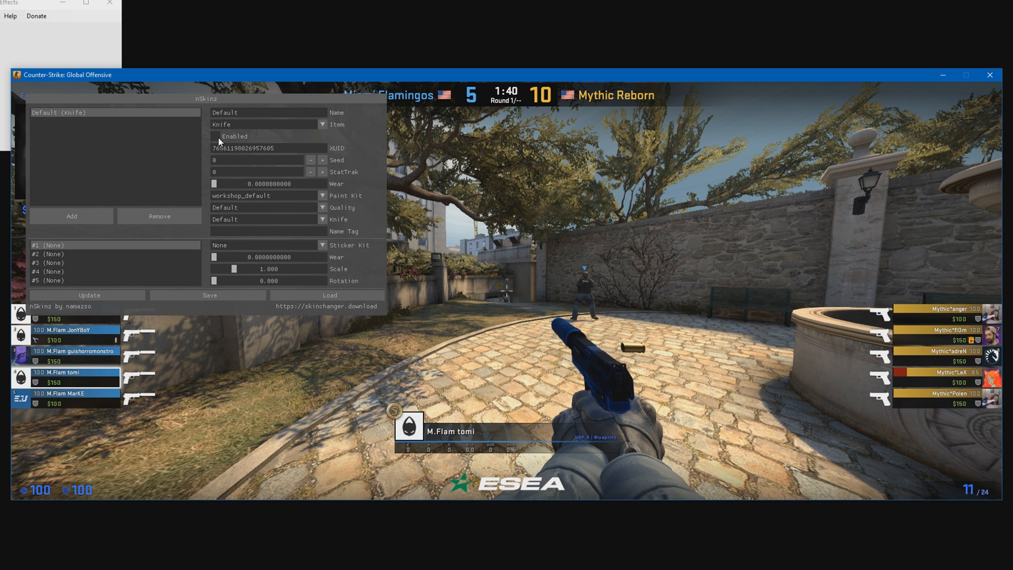
pyautogui.click(215, 136)
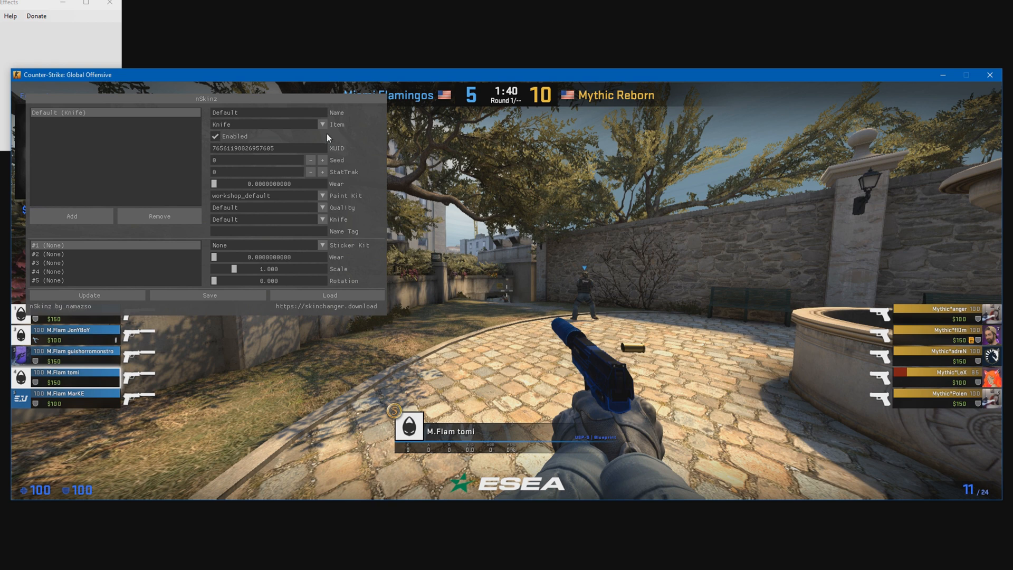
pyautogui.click(321, 125)
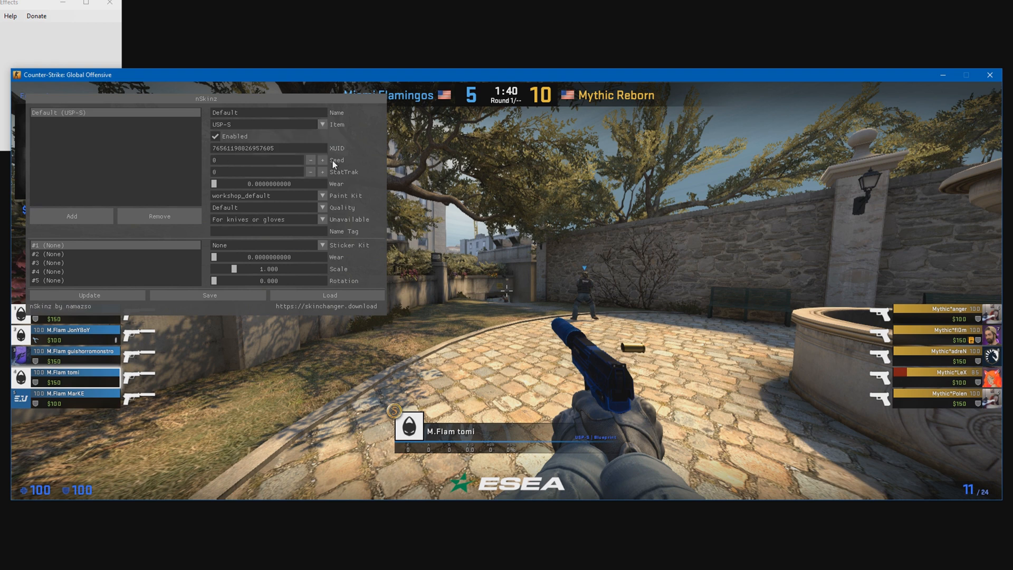
pyautogui.moveTo(340, 201)
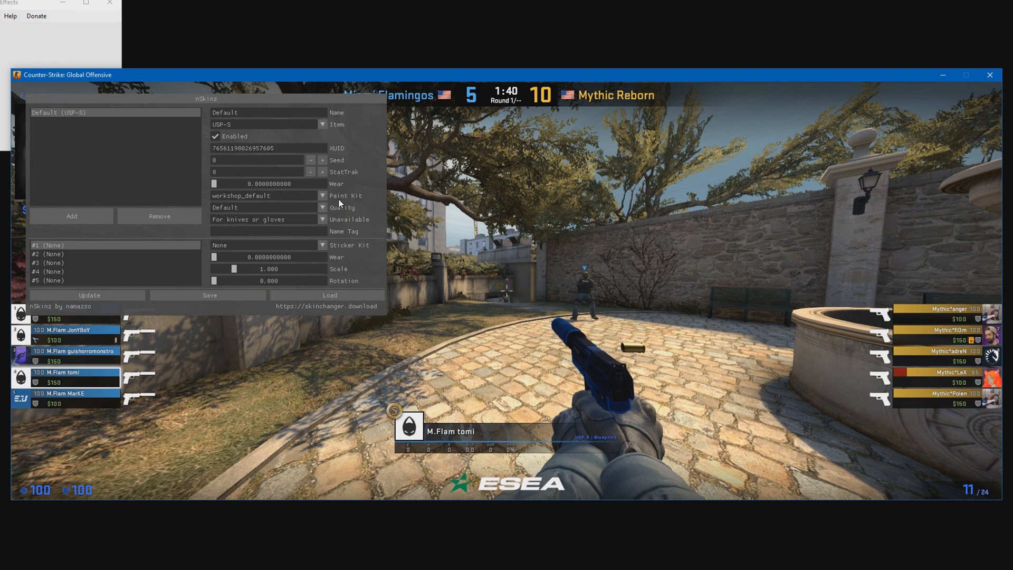
pyautogui.click(321, 195)
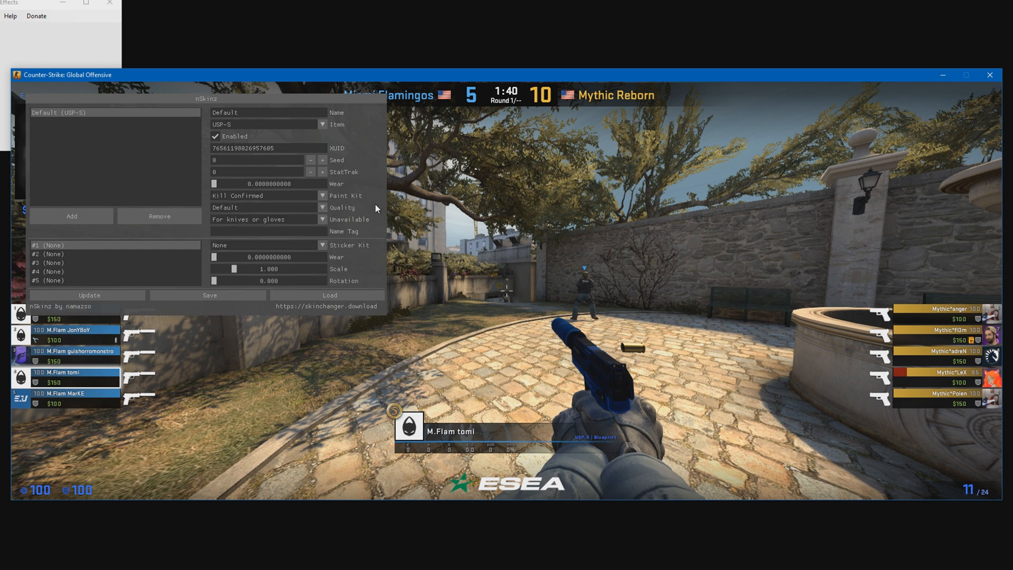
pyautogui.moveTo(517, 341)
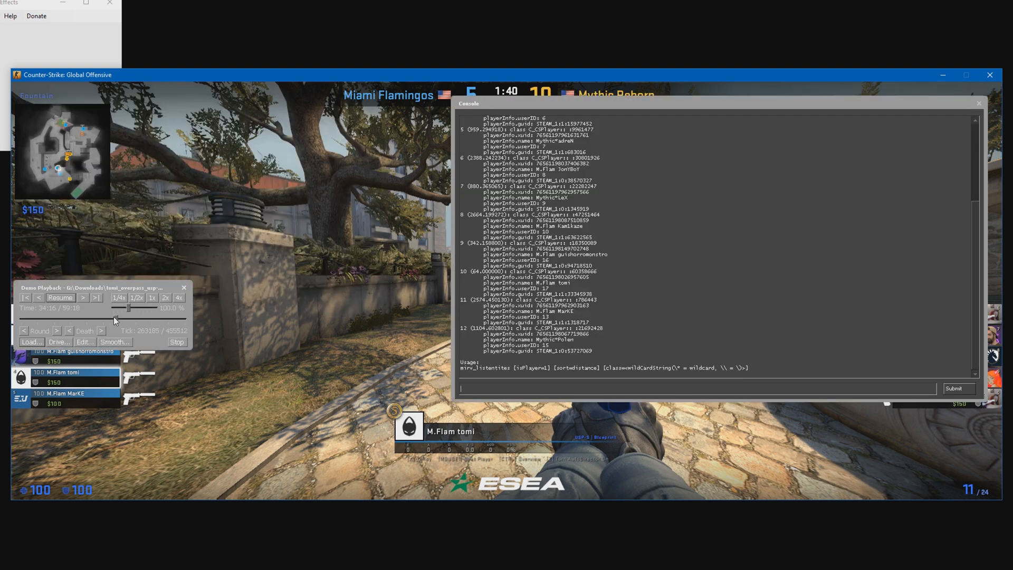
# Apply the entry named USP so the player's USP-S shows Kill Confirmed in the demo.
pyautogui.click(60, 298)
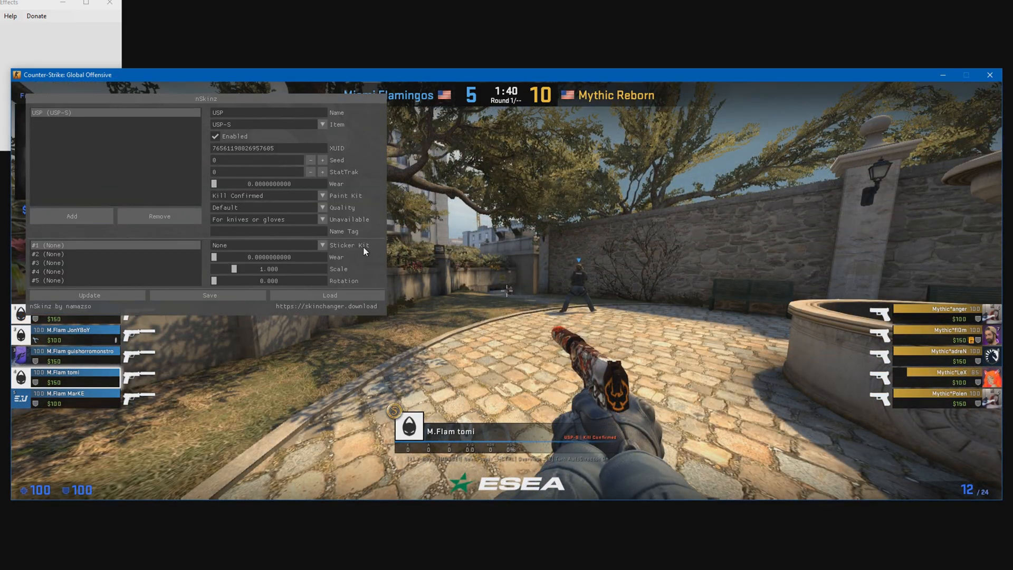
pyautogui.moveTo(656, 439)
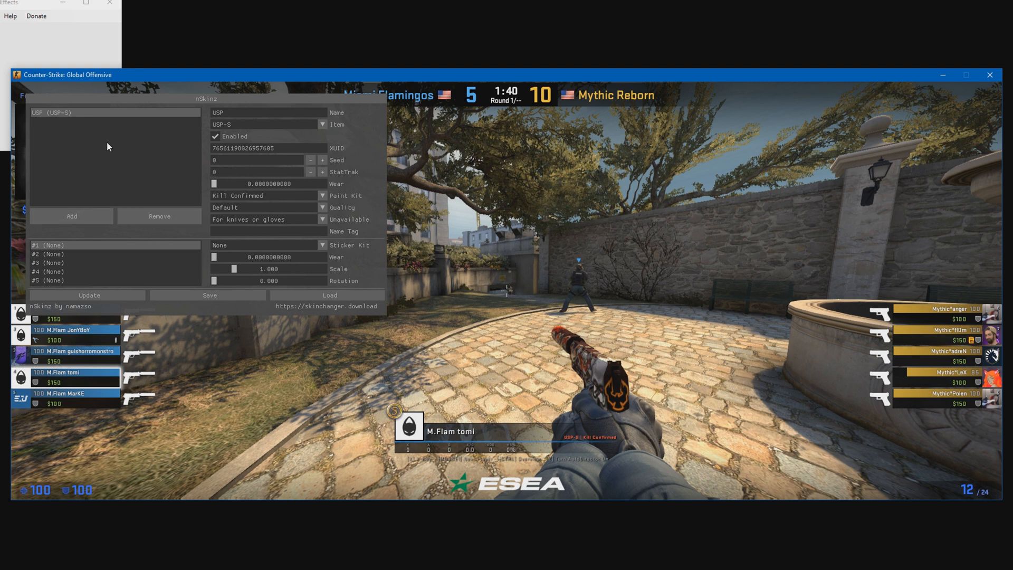
# Add a second nSkinz entry for Gloves set to the Handwrap style with the Leather finish.
pyautogui.click(72, 215)
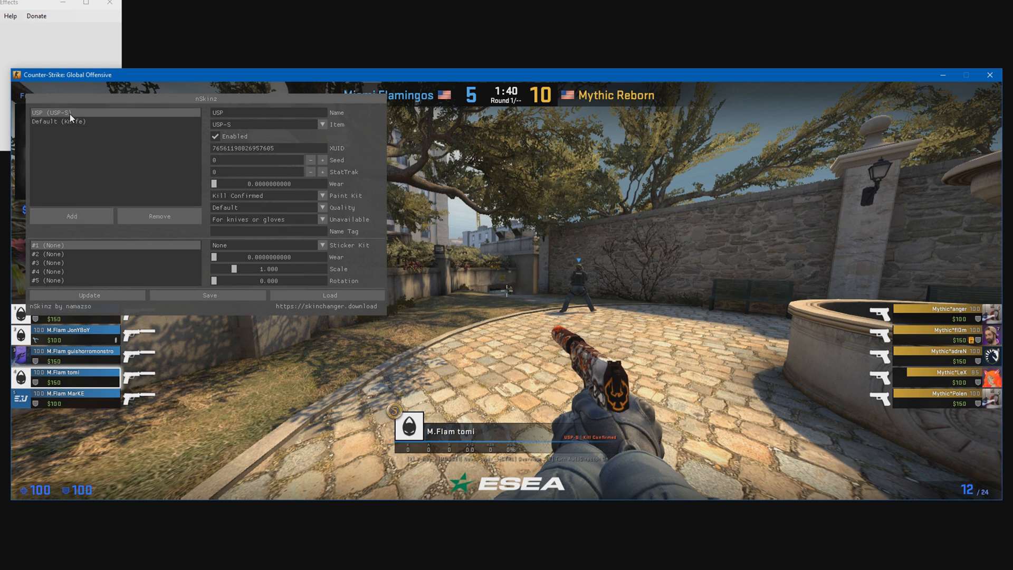
pyautogui.click(59, 121)
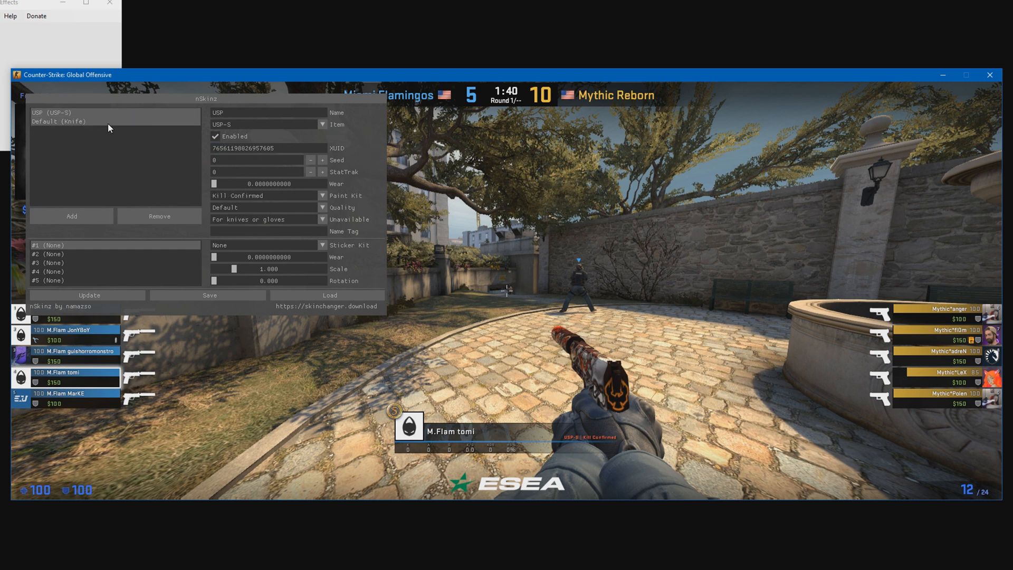
pyautogui.click(58, 121)
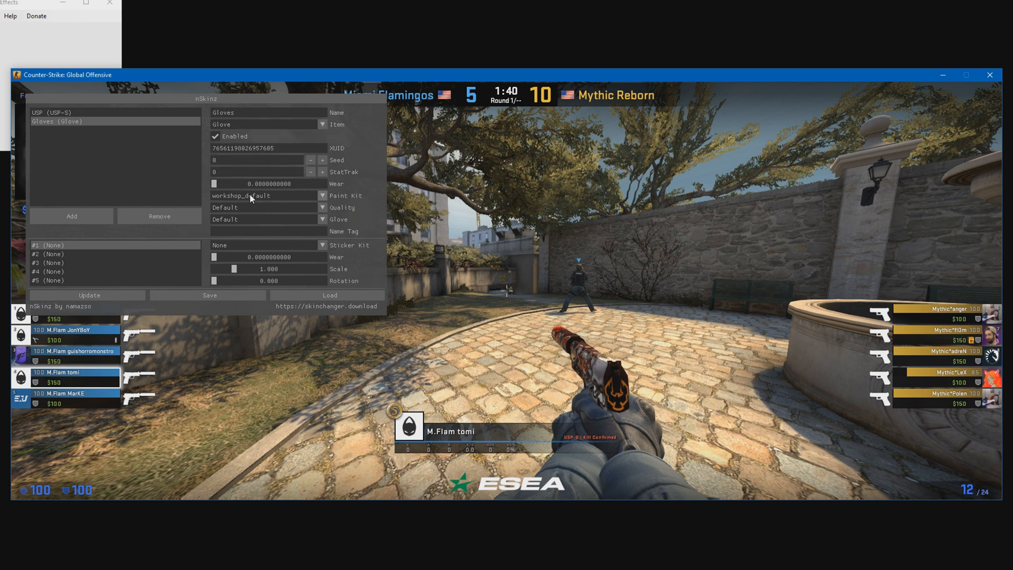
pyautogui.click(321, 220)
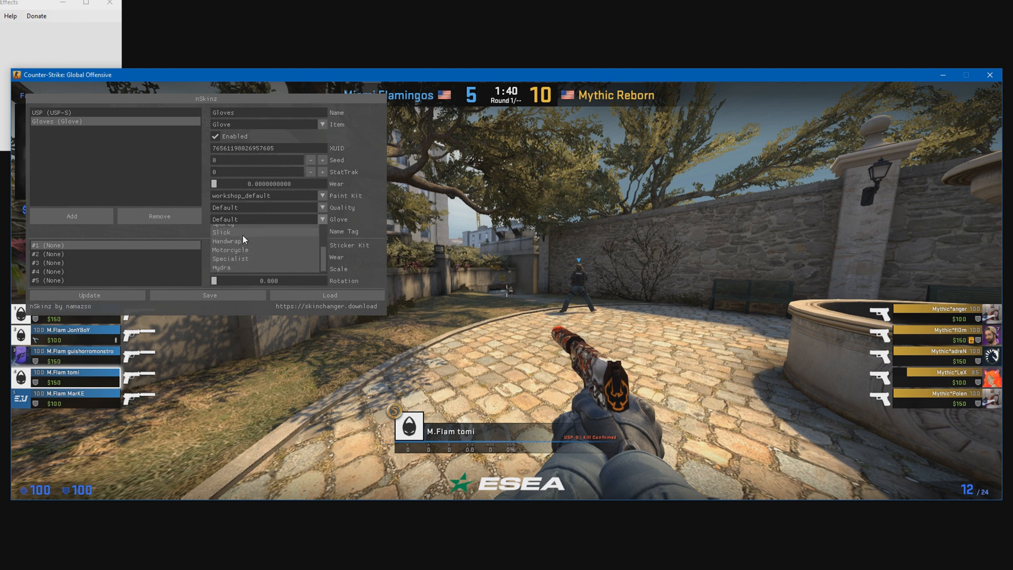
pyautogui.click(228, 241)
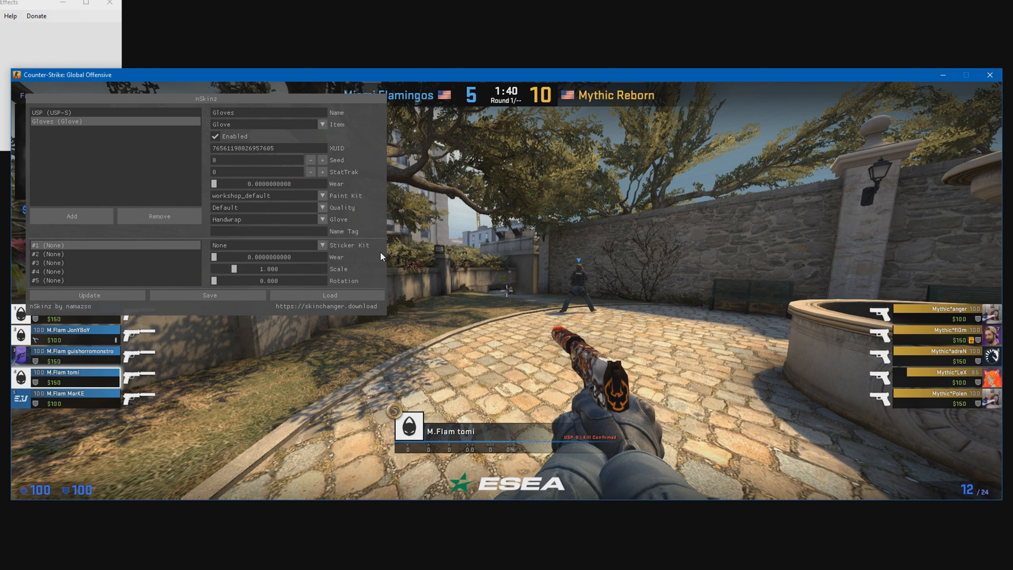
pyautogui.click(322, 195)
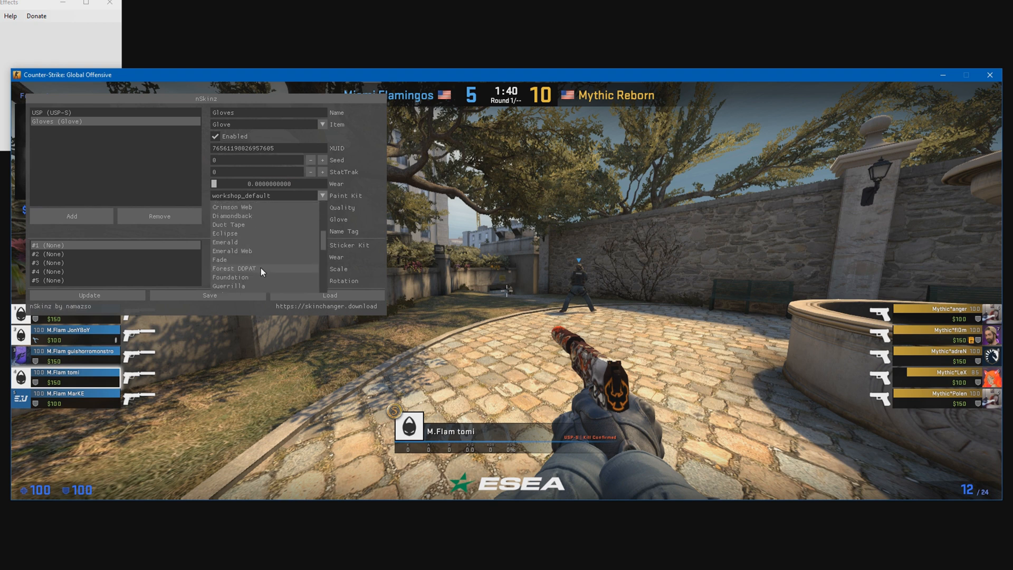
pyautogui.scroll(-3)
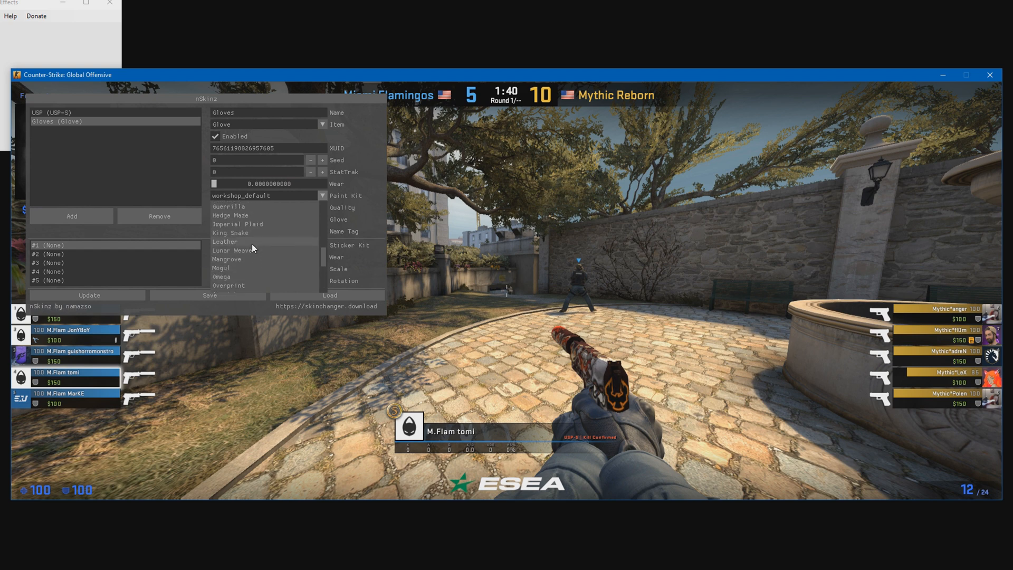
pyautogui.click(224, 240)
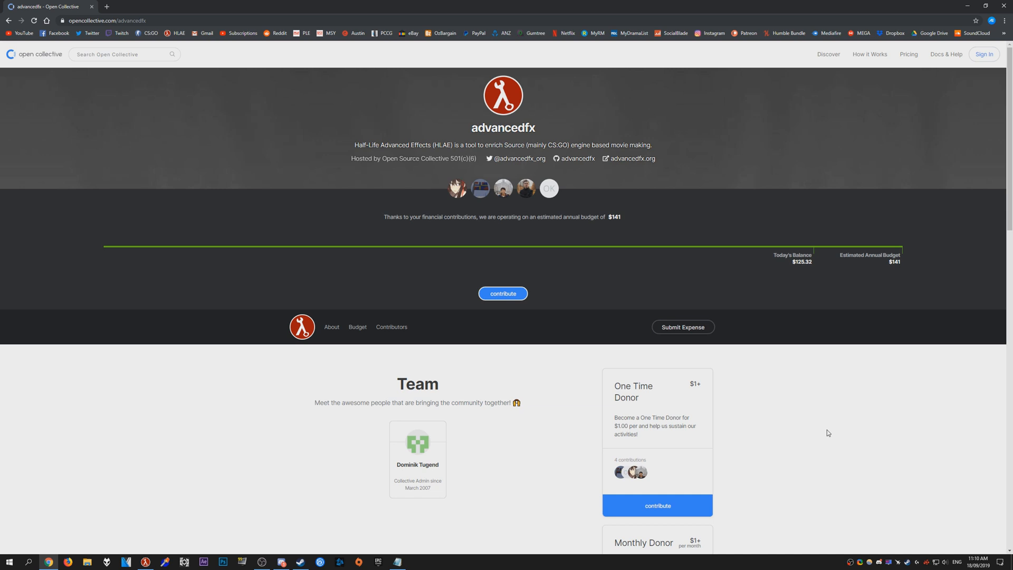
# Scroll the advancedfx Open Collective page to reveal the Monthly and Yearly Donor tiers.
pyautogui.scroll(-3)
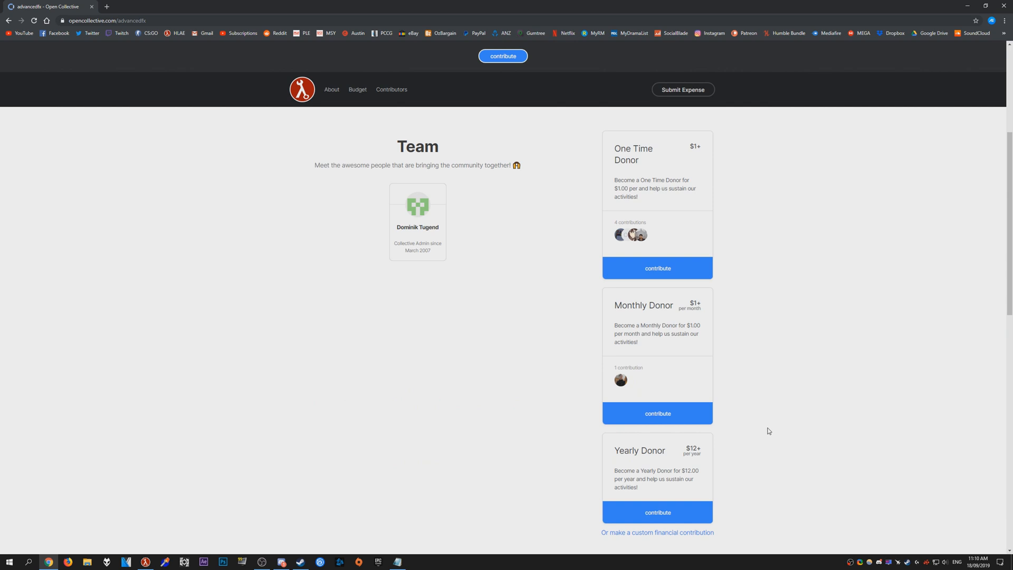
pyautogui.scroll(3)
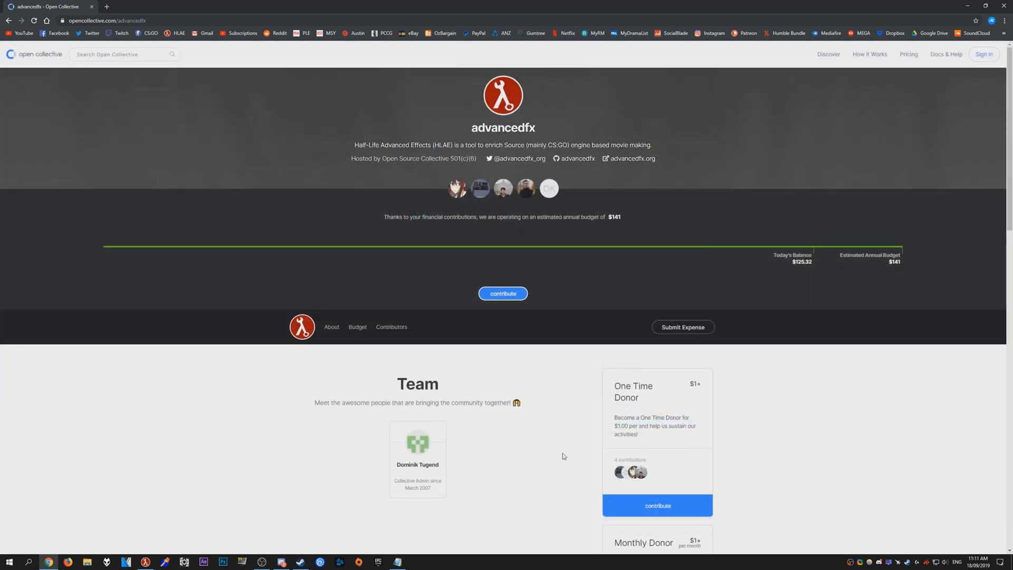
pyautogui.scroll(-3)
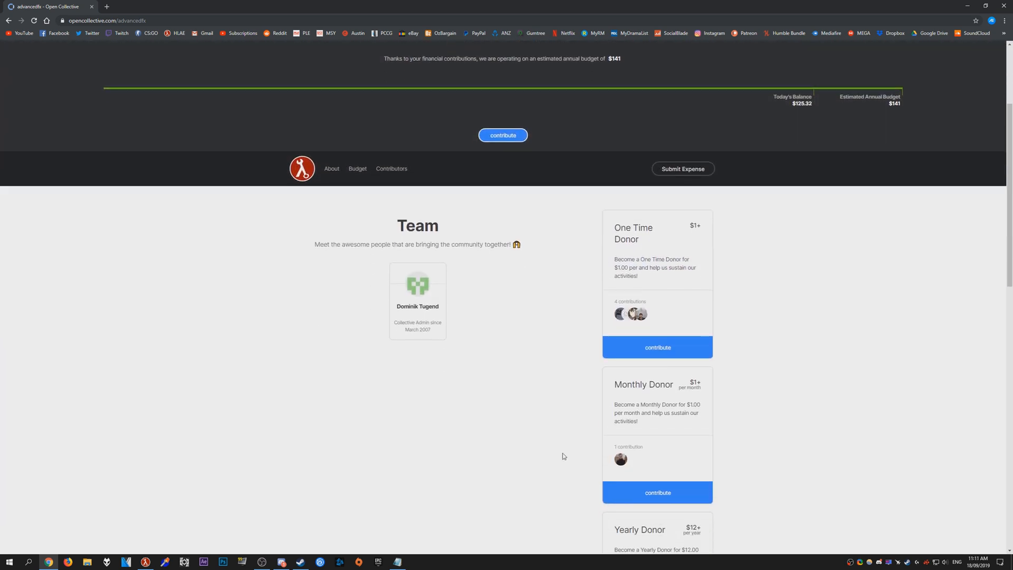
pyautogui.scroll(-3)
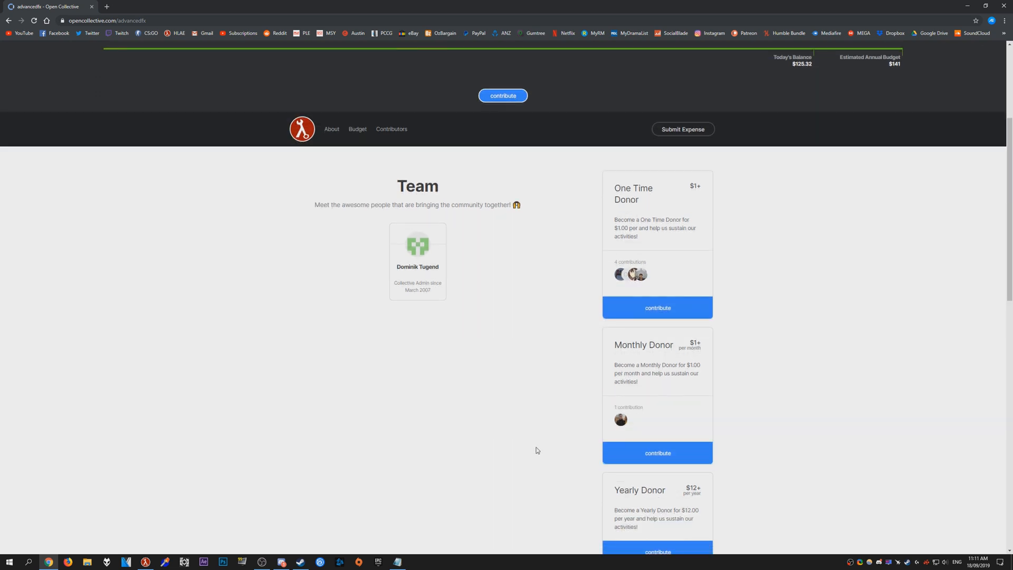